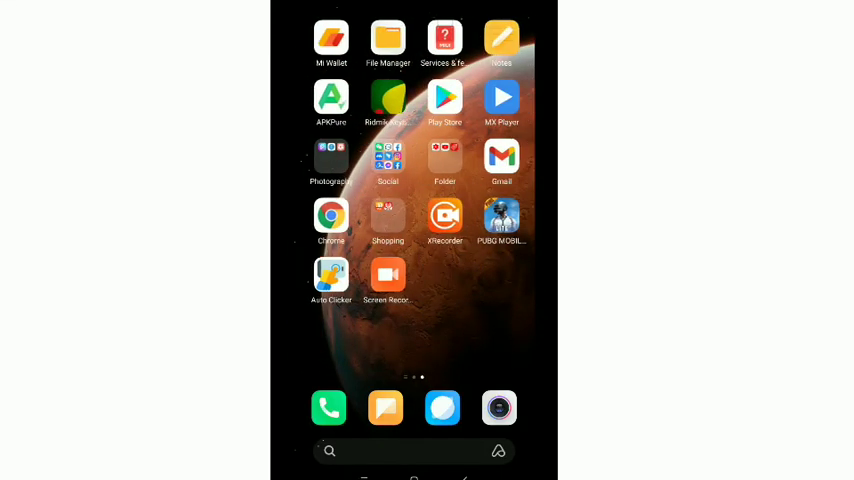
Launch the Facebook app from the home screen to show the news feed.
left_click(388, 158)
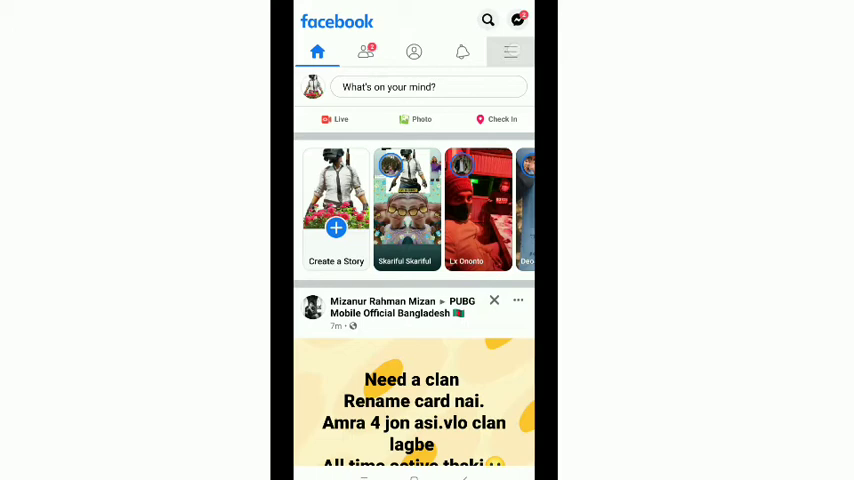
Go to your own profile and reveal its Profile Settings options via the three-dot menu.
left_click(510, 52)
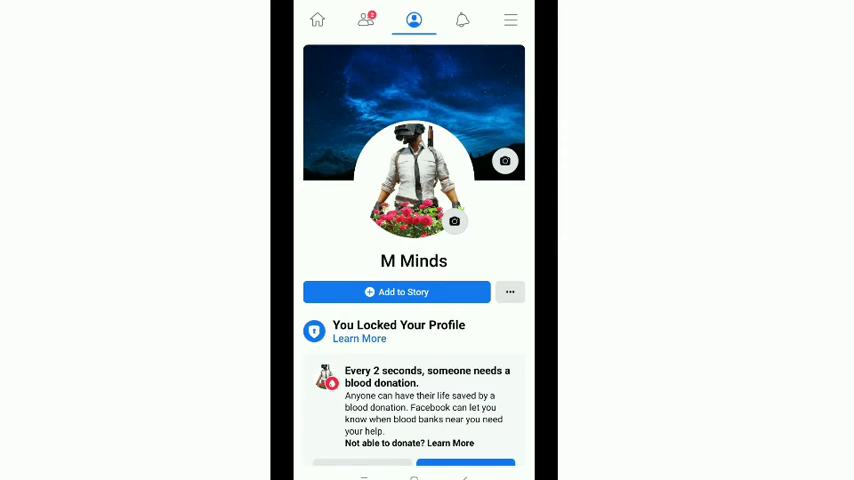
left_click(508, 292)
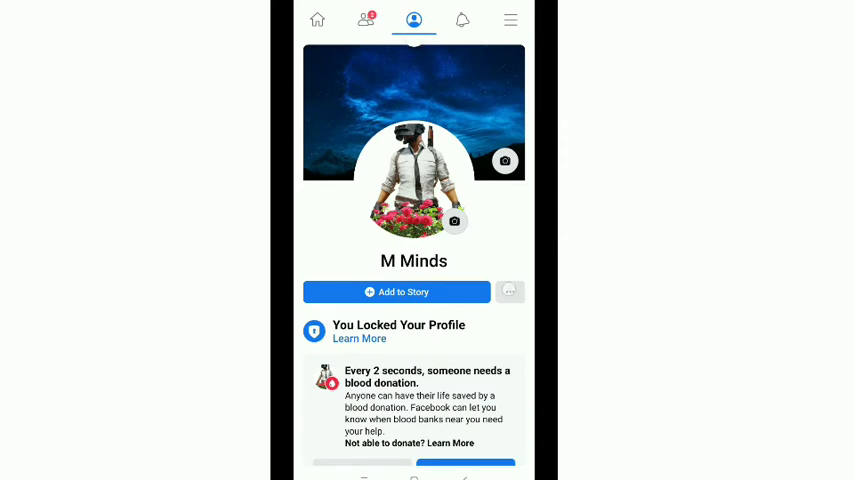
scroll("down", 3)
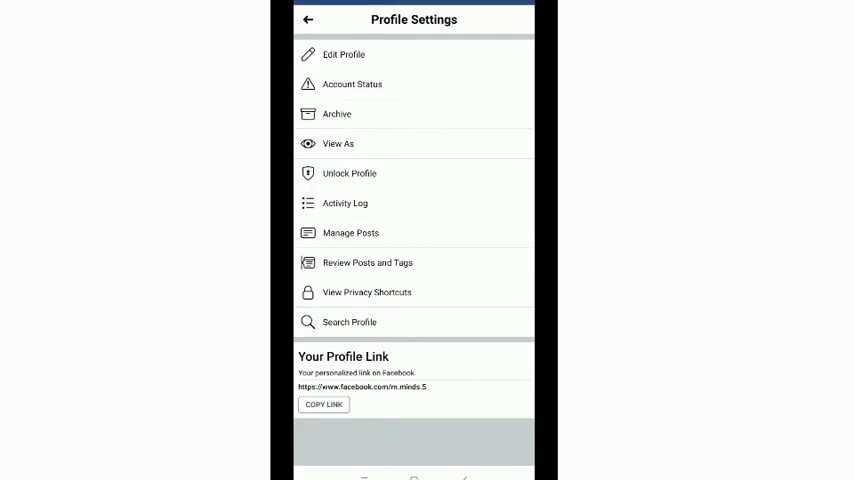
Enter the Archive from Profile Settings and switch to the Story Archive view.
left_click(336, 112)
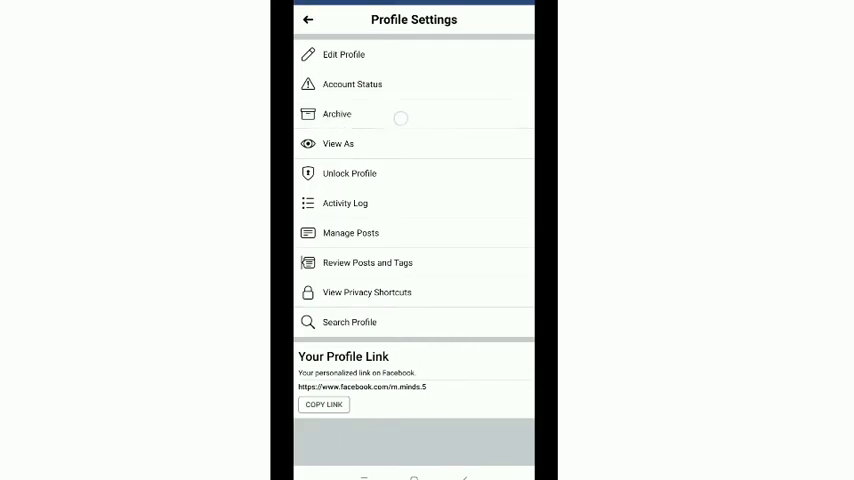
left_click(336, 112)
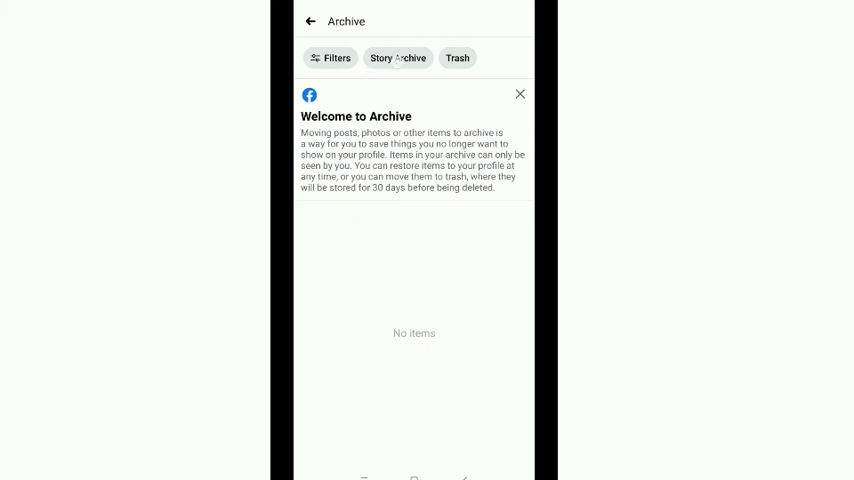
left_click(396, 56)
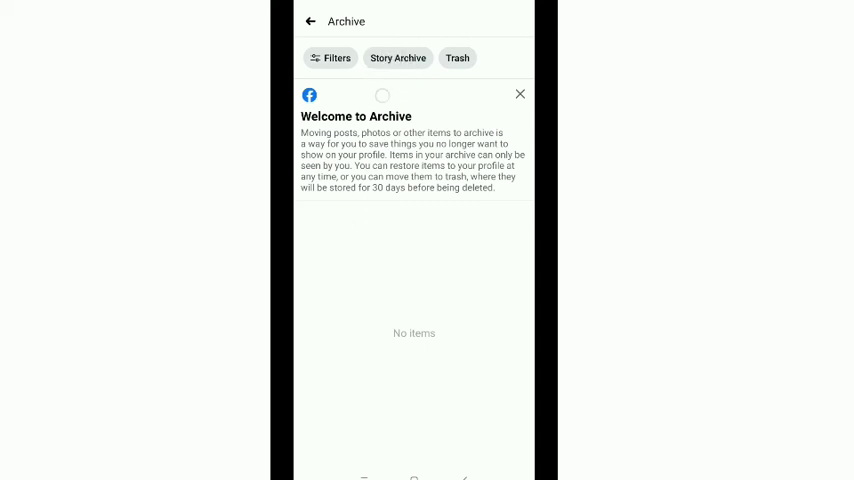